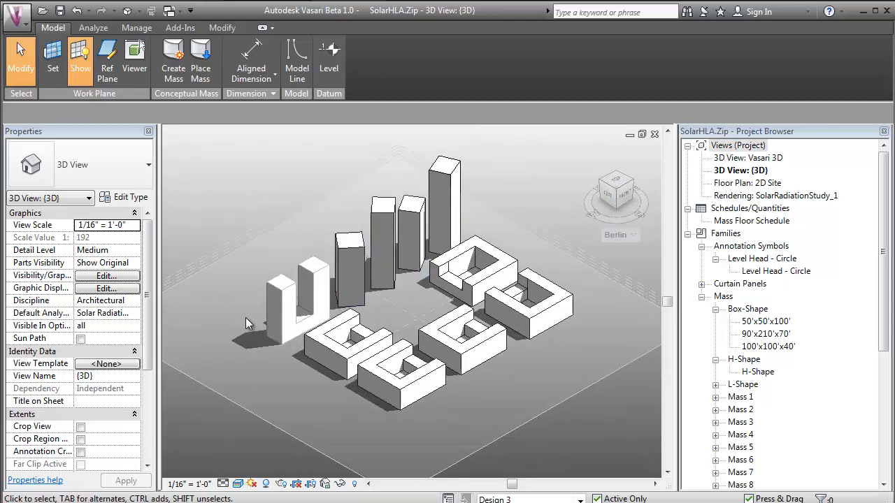
Step: Select a mass, apply Show Mass Form from Analyze, and orbit the coloured massing model
left_click(531, 302)
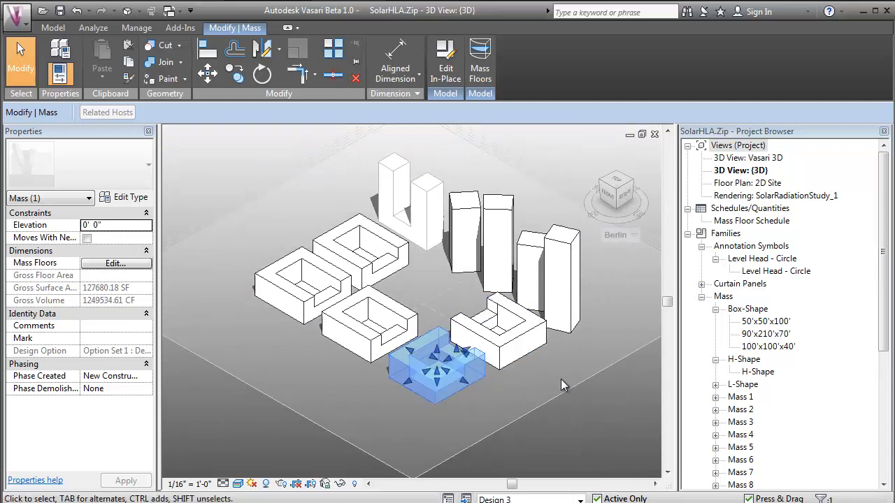
left_click(93, 28)
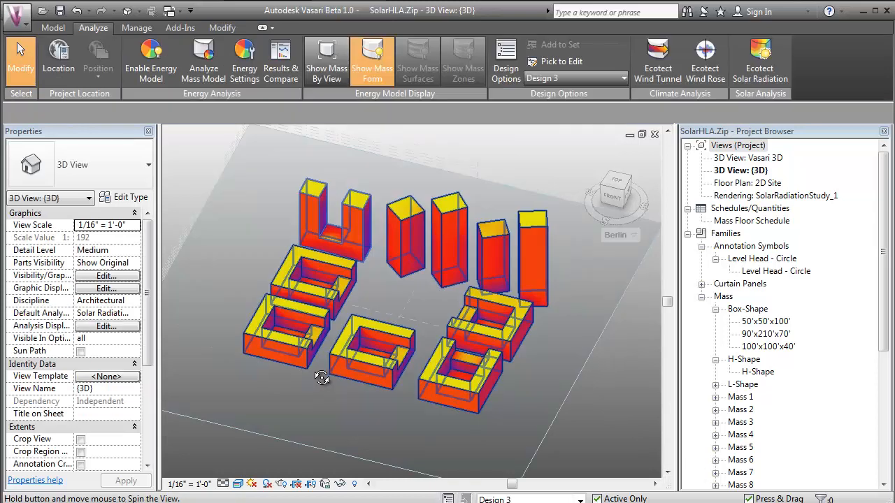
left_click_drag(321, 378, 302, 366)
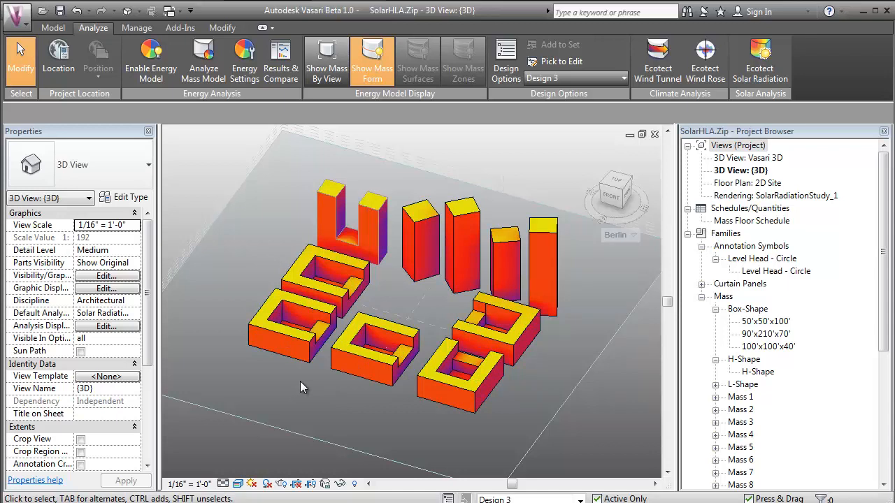
mouse_move(291, 398)
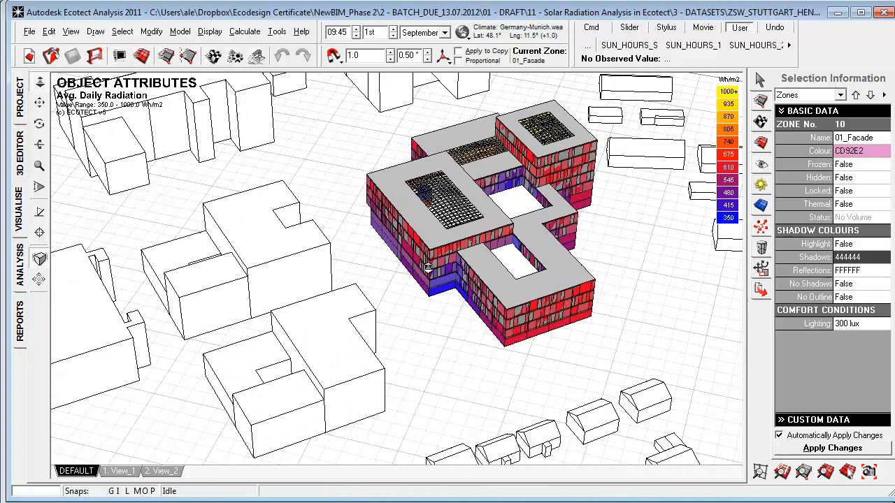
left_click_drag(428, 269, 484, 324)
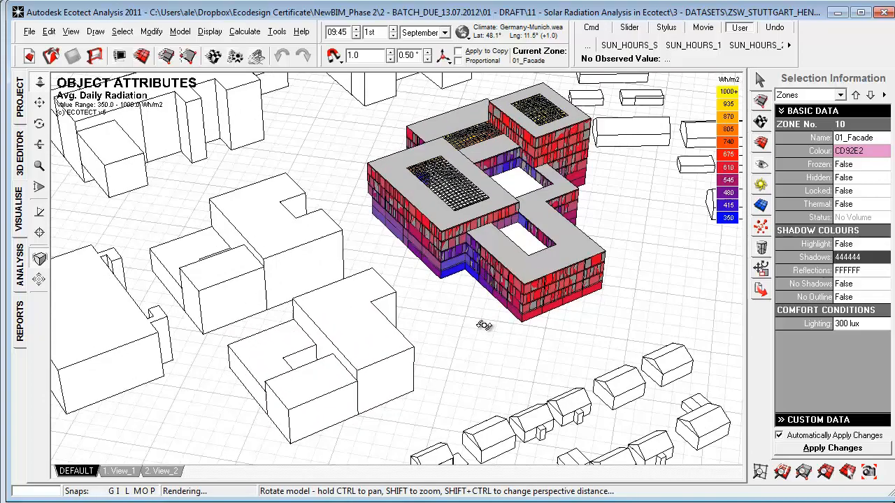
left_click_drag(483, 324, 464, 305)
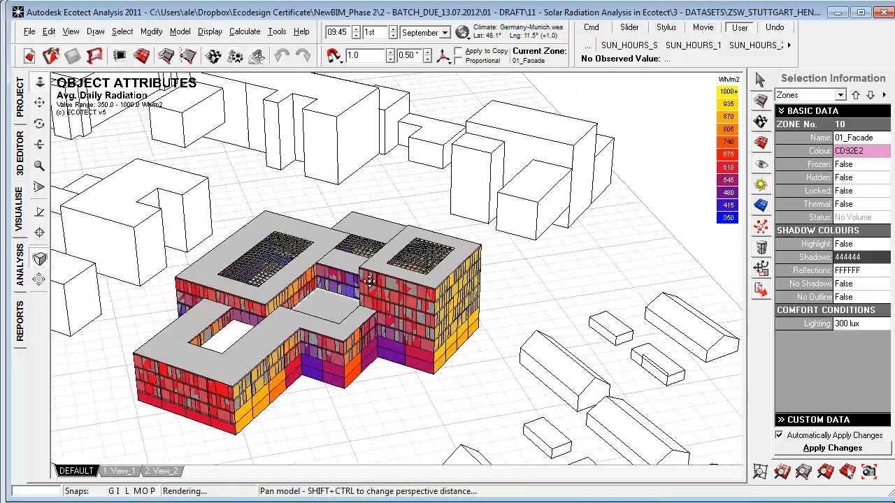
left_click_drag(370, 280, 486, 265)
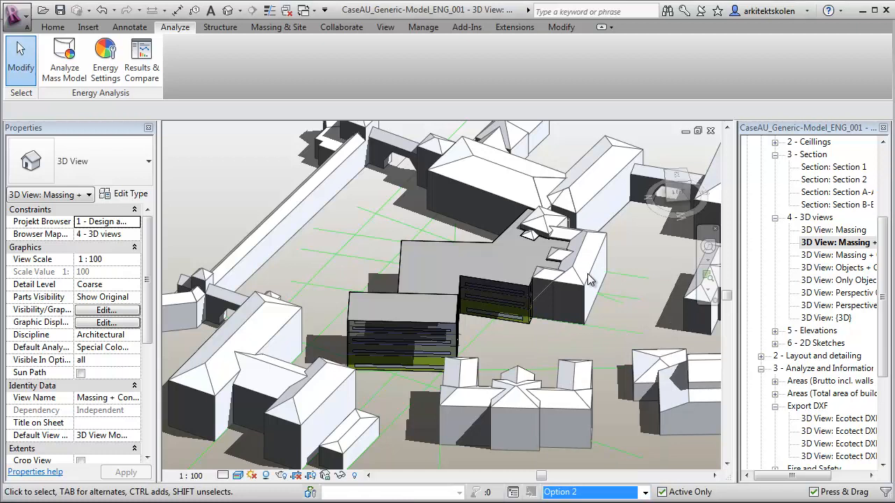
mouse_move(618, 500)
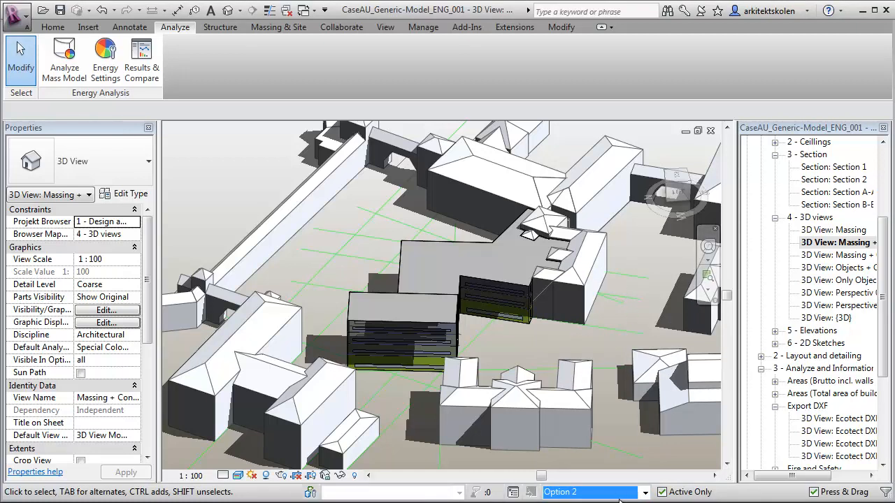
Step: Switch the active design option from Option 2 to Option 3 and on to Option 4
left_click(644, 492)
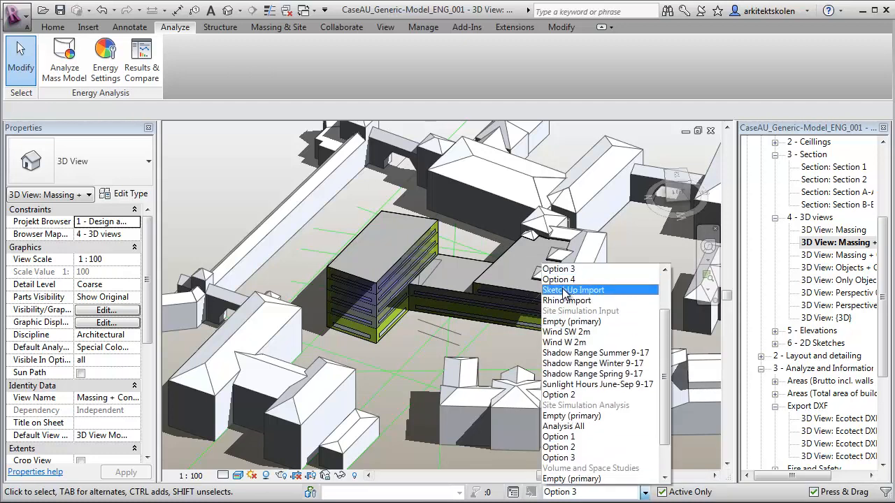
left_click(559, 280)
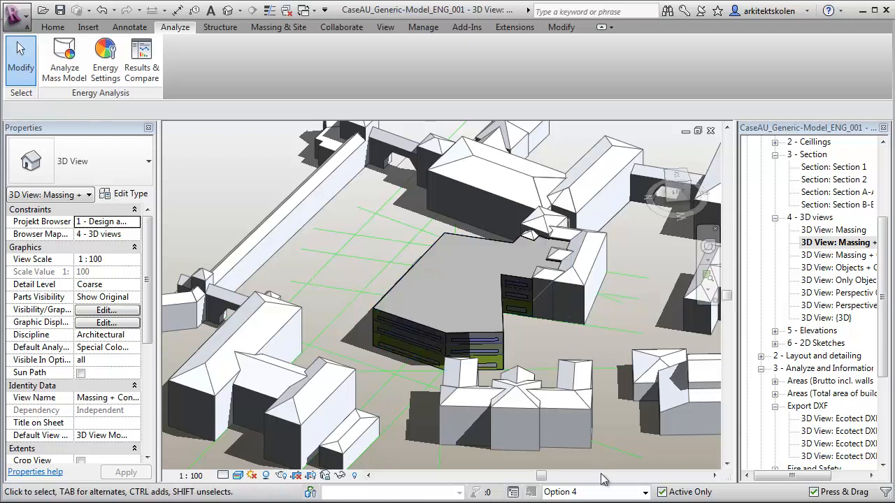
left_click(640, 492)
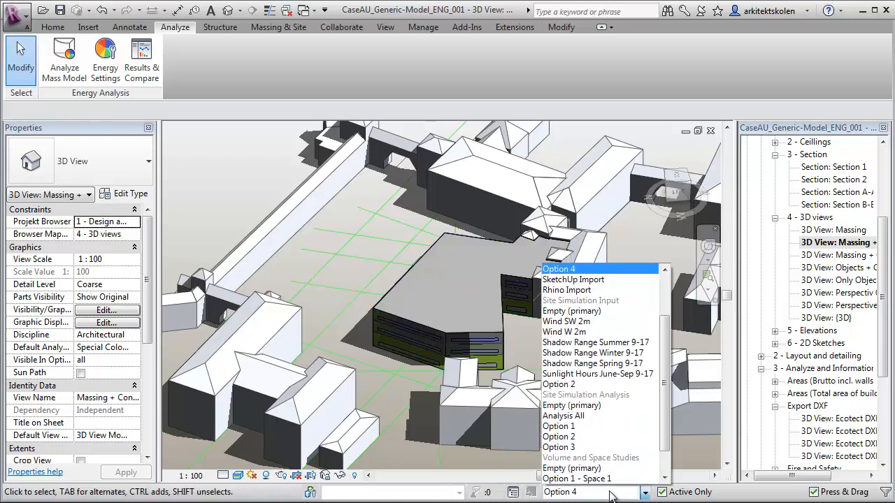
mouse_move(590, 301)
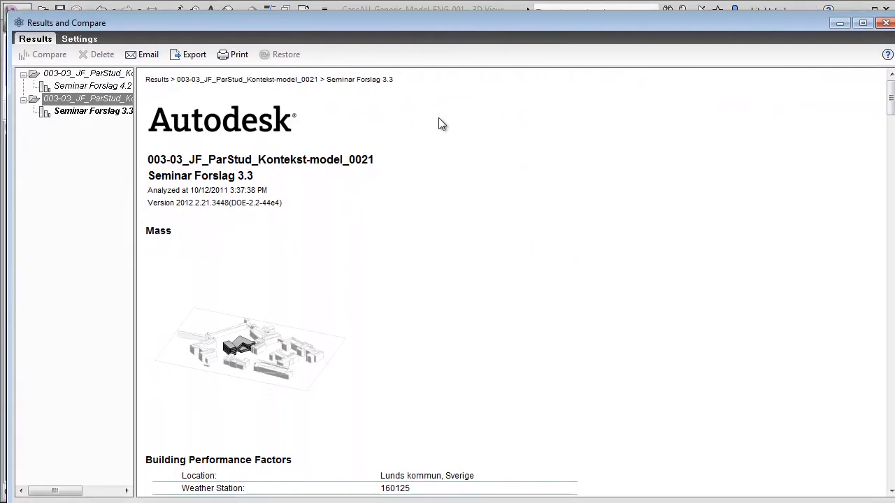
Step: Scroll down through the Seminar Forslag 3.3 energy report's performance charts
scroll("down", 3)
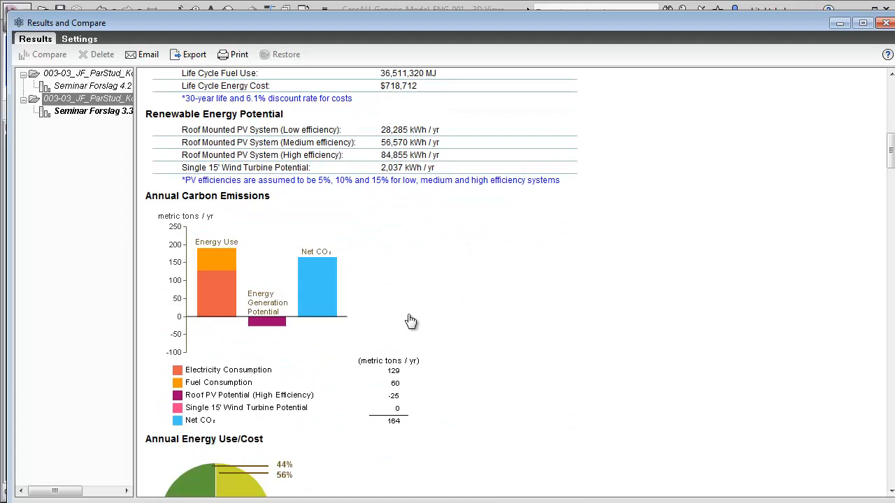
scroll("down", 3)
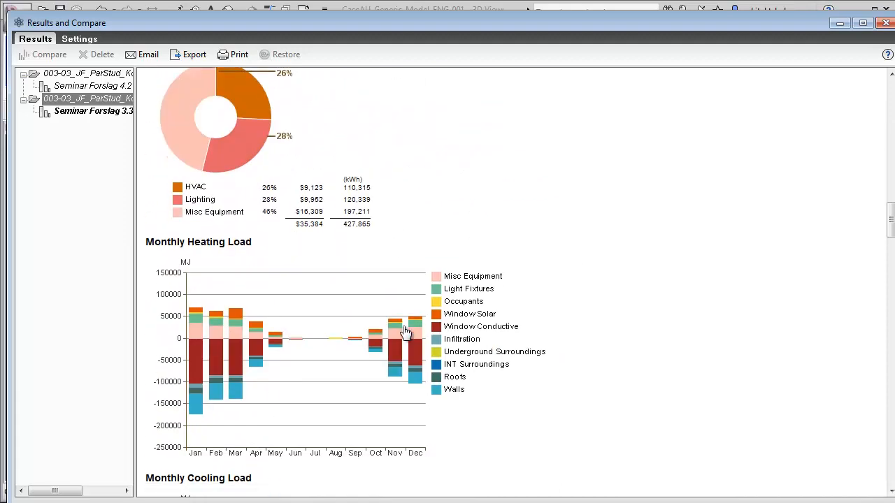
scroll("down", 3)
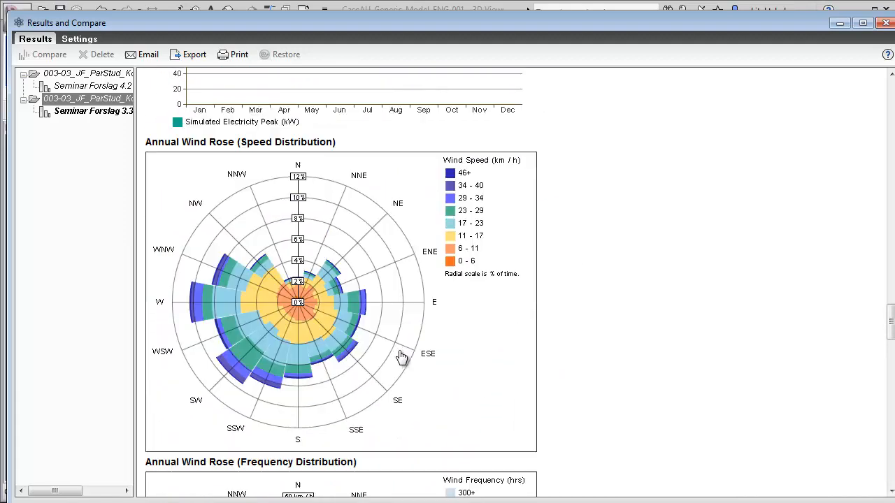
scroll("down", 3)
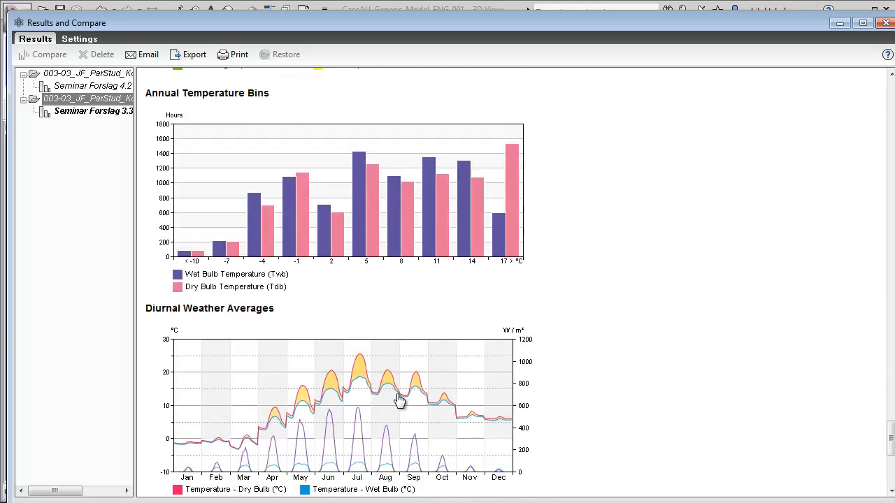
scroll("down", 3)
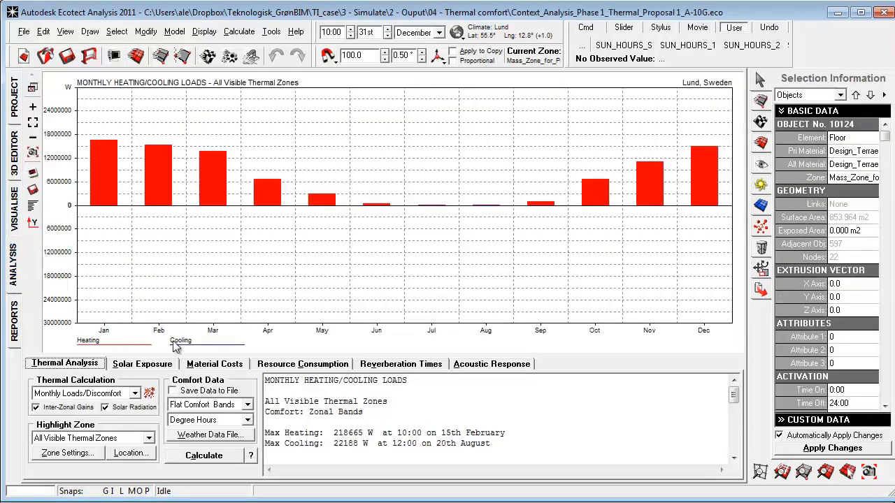
Step: Choose Passive Gains Breakdown as the Thermal Calculation type in the Thermal Analysis panel
left_click(134, 393)
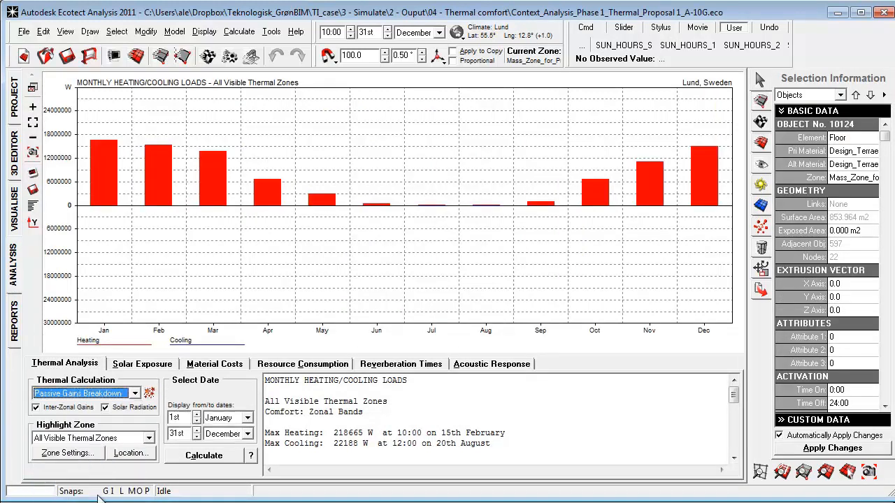
left_click(204, 456)
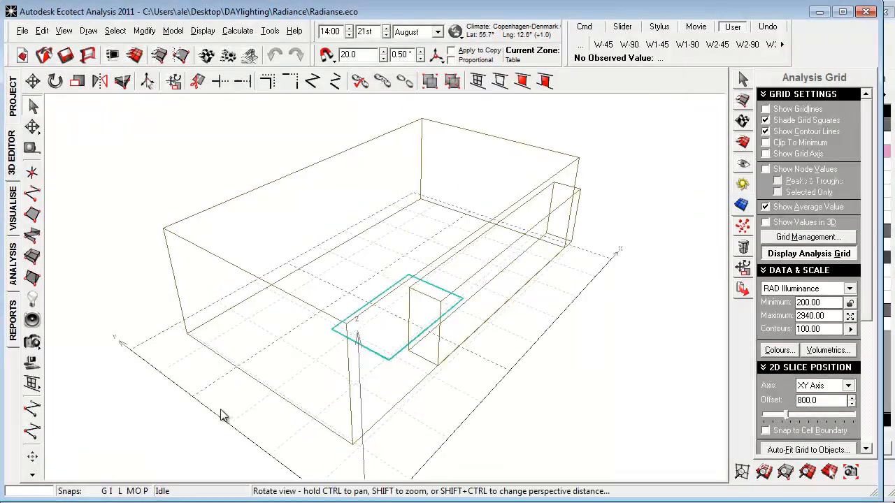
Step: Display the RAD Illuminance grid, rotate the room model, and launch the Radiance image viewer
left_click(808, 255)
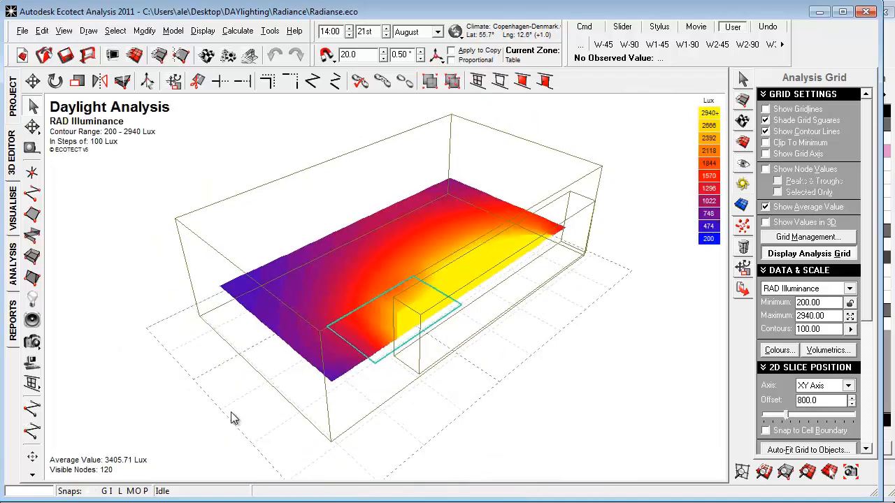
mouse_move(245, 417)
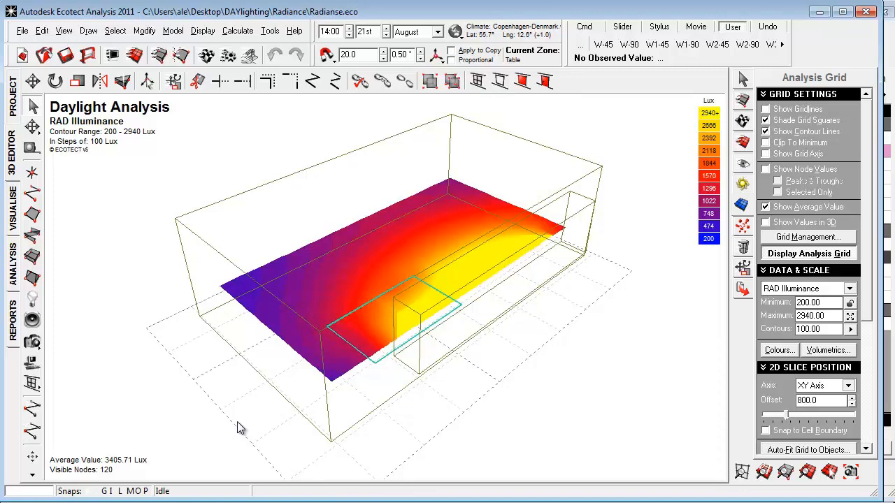
left_click_drag(241, 427, 329, 361)
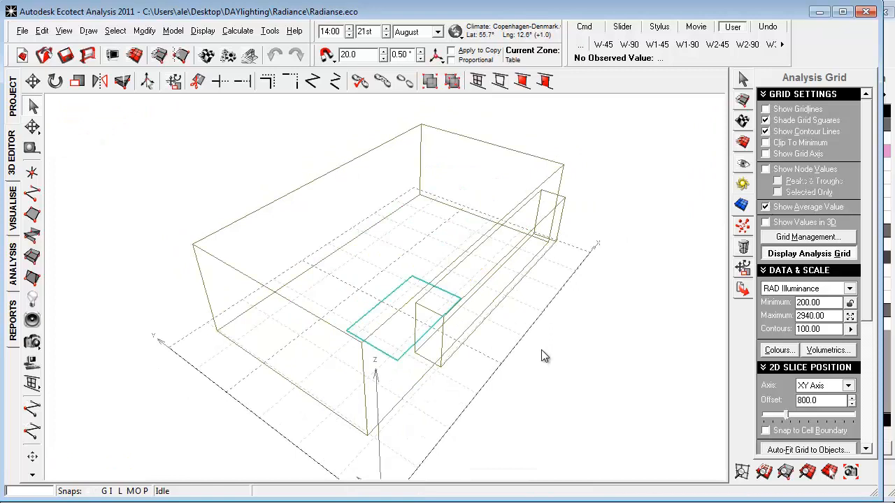
left_click(808, 254)
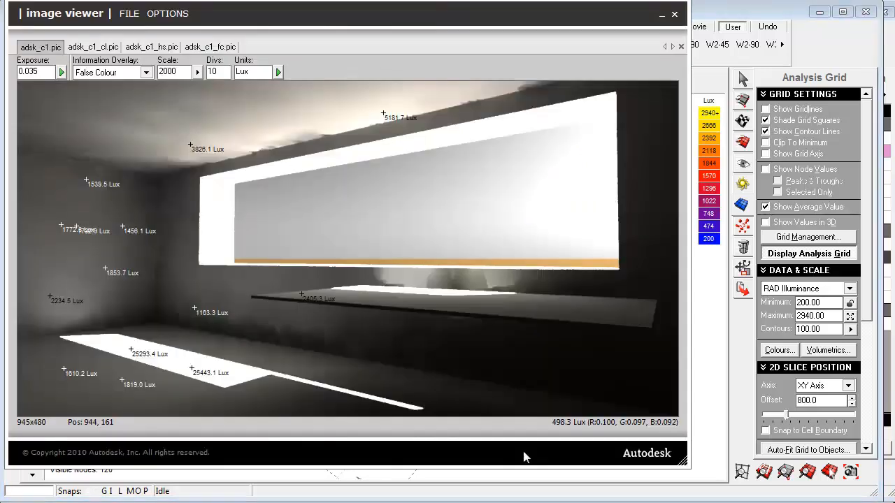
mouse_move(252, 292)
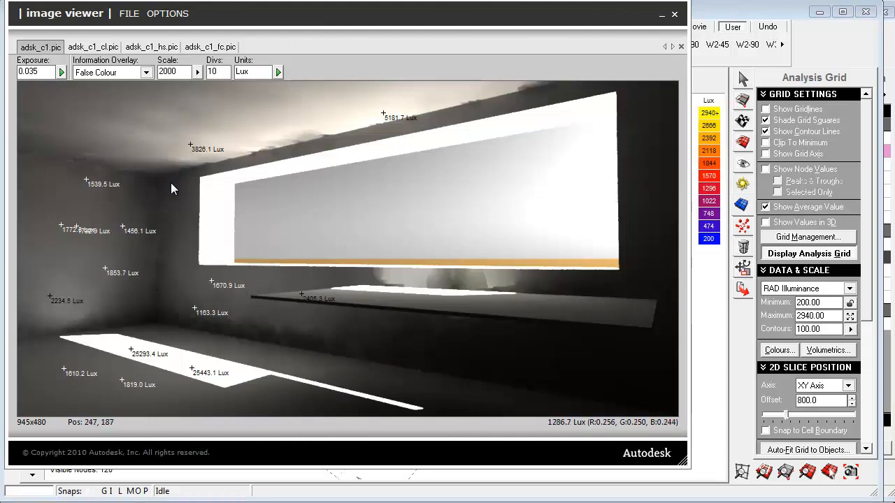
Step: Cycle the rendering through adsk_c1_cl contours, adsk_c1_hs plain render and adsk_c1_fc false-colour lux map
left_click(95, 47)
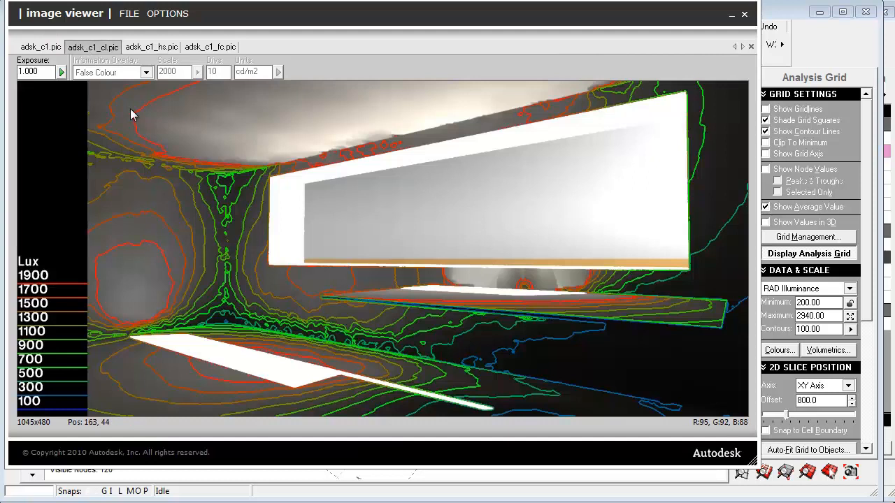
left_click(148, 46)
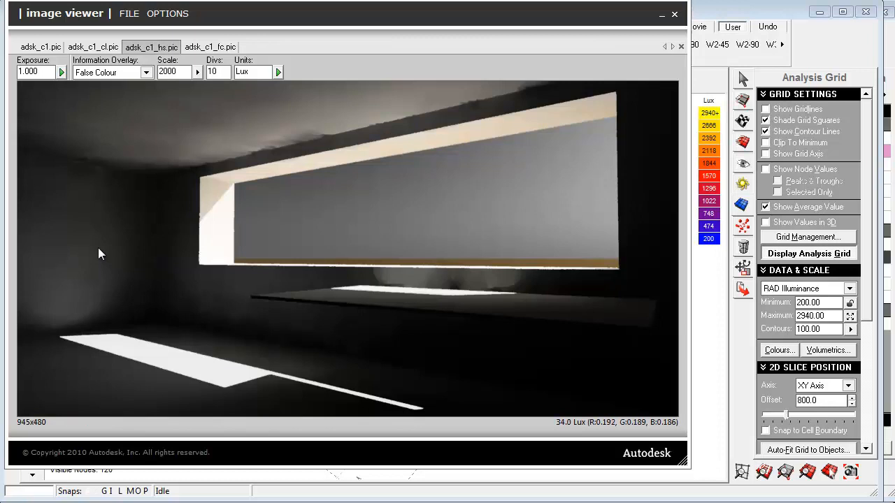
left_click(209, 47)
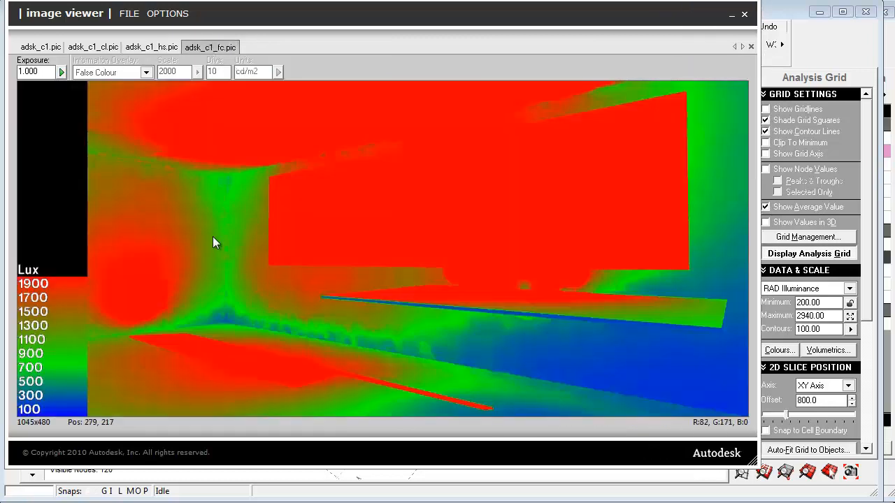
mouse_move(225, 244)
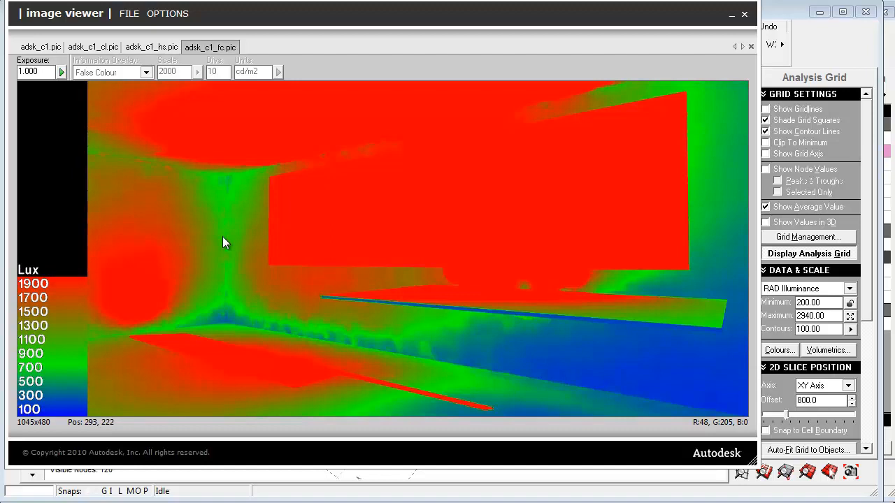
mouse_move(246, 240)
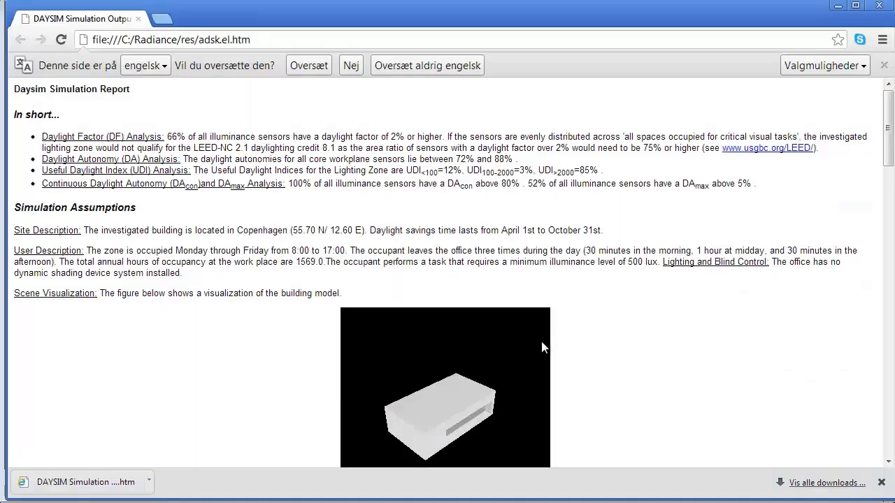
Step: Scroll through the adskel.htm Daysim report's daylight factor and autonomy summary
scroll("down", 3)
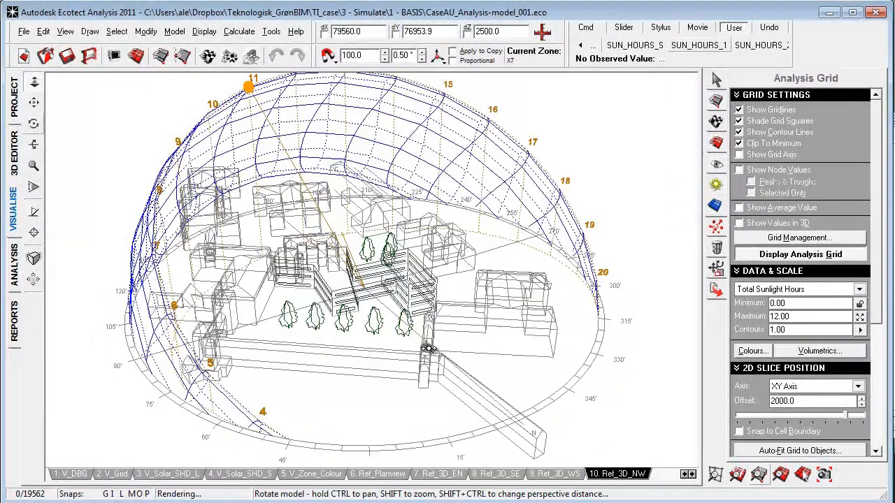
Step: Display the sunlight-hours analysis grid and cap its Data & Scale maximum at 6.00 hours
left_click(800, 254)
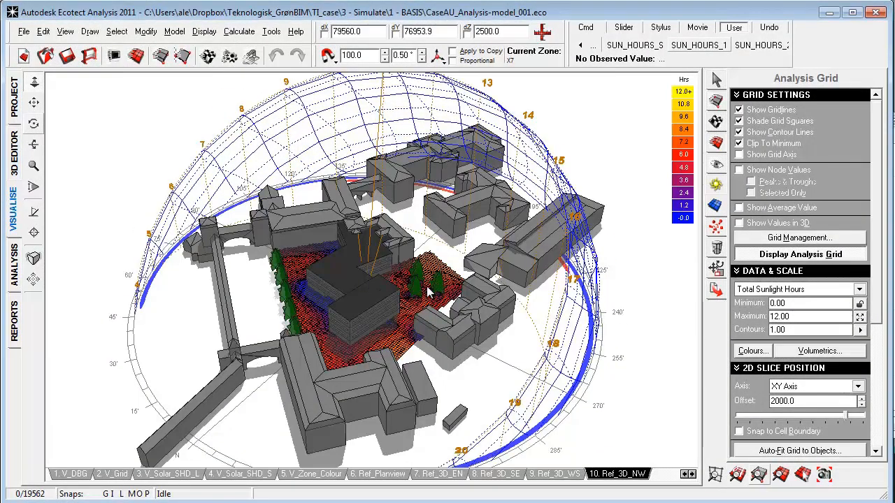
mouse_move(319, 299)
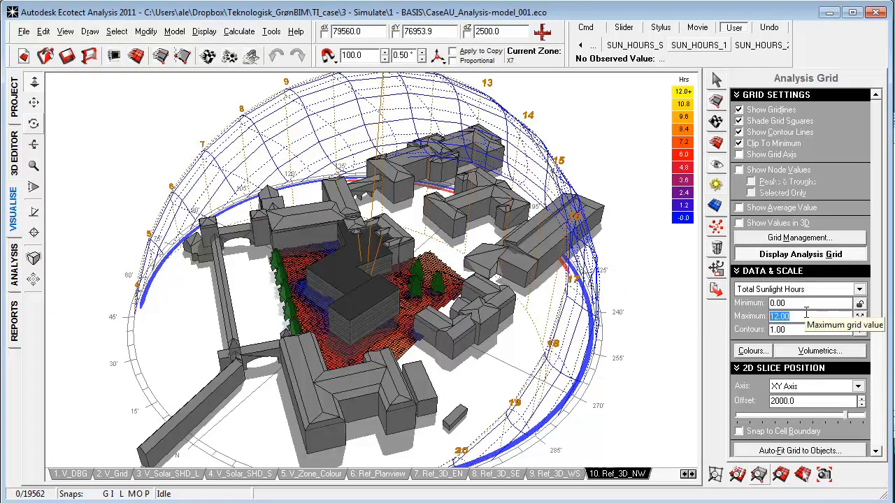
type("6.00")
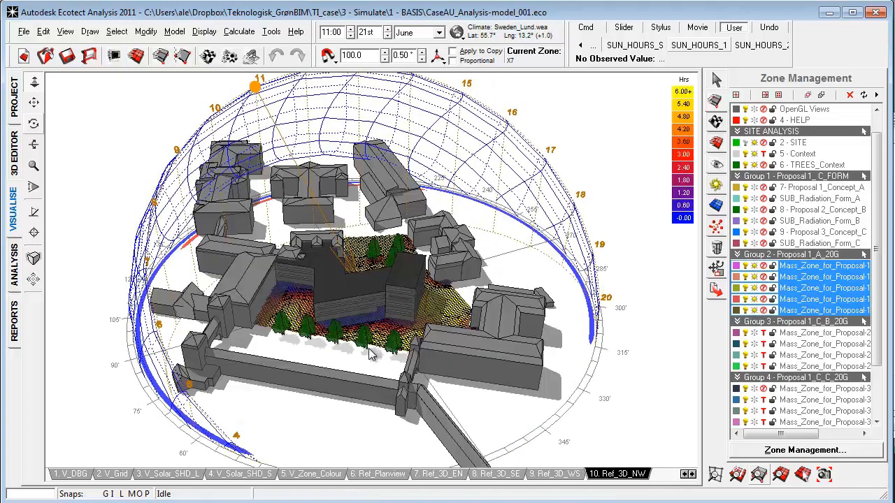
mouse_move(318, 383)
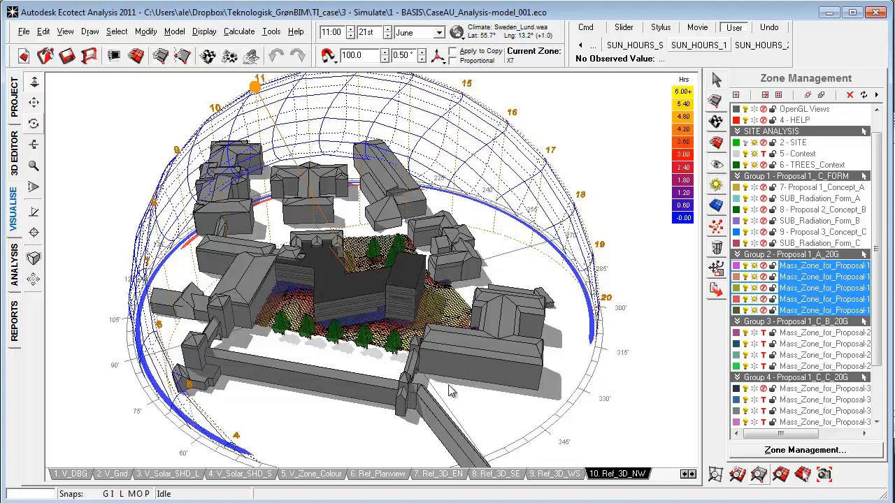
mouse_move(344, 380)
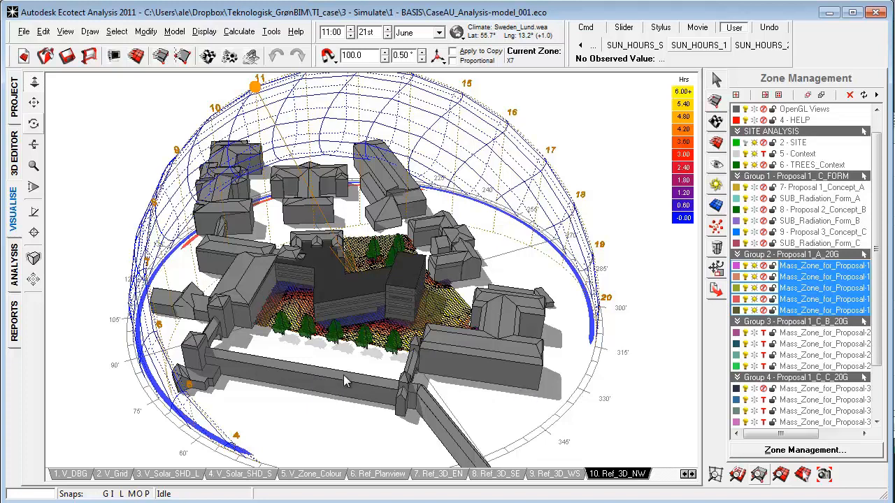
mouse_move(601, 427)
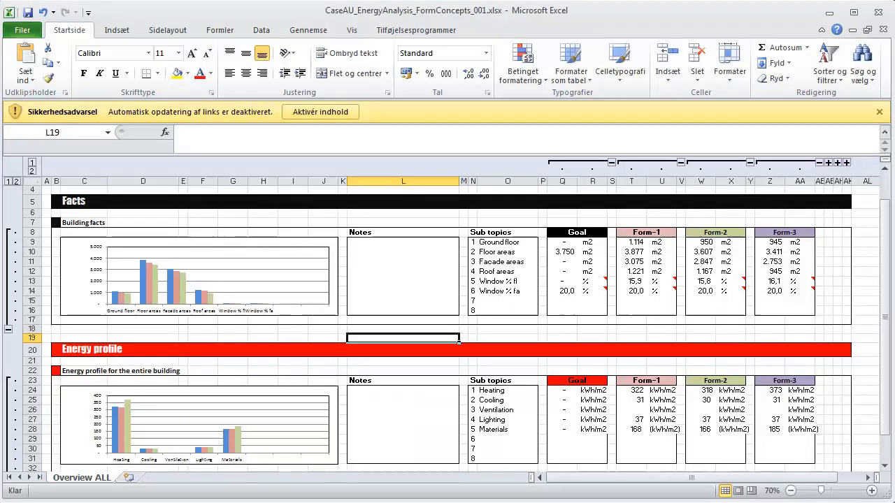
Step: Review a comparison chart in CaseAU_Analysis_Form-Concepts, then switch to the Graph ALL sheet
left_click(173, 249)
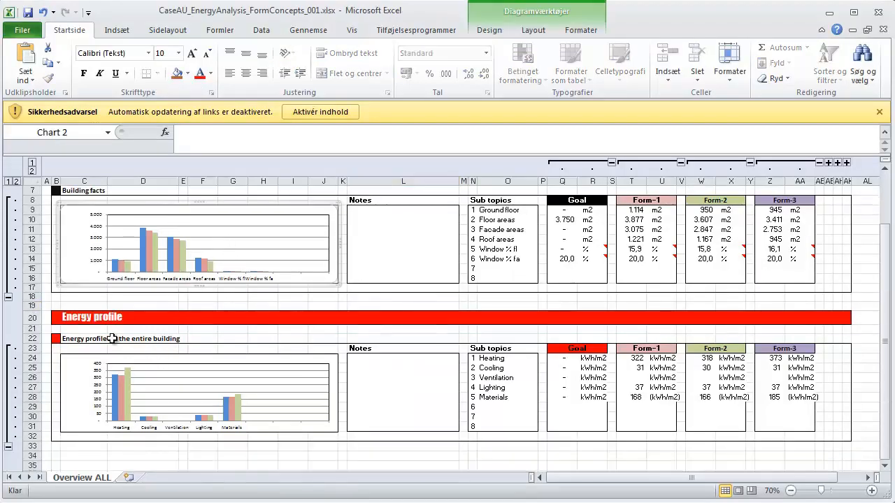
scroll("down", 3)
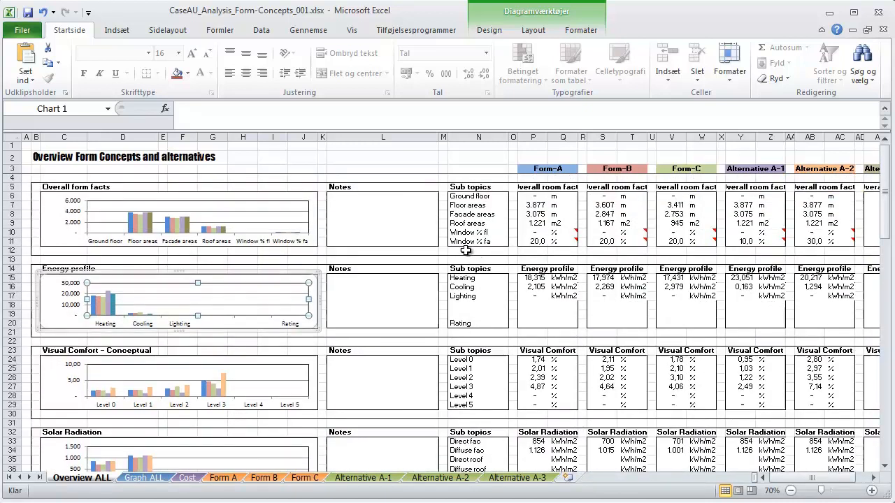
mouse_move(510, 254)
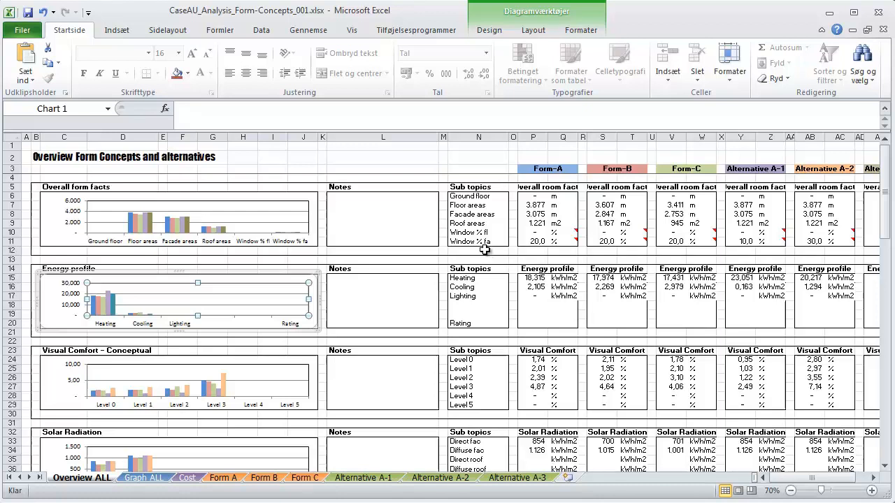
mouse_move(473, 206)
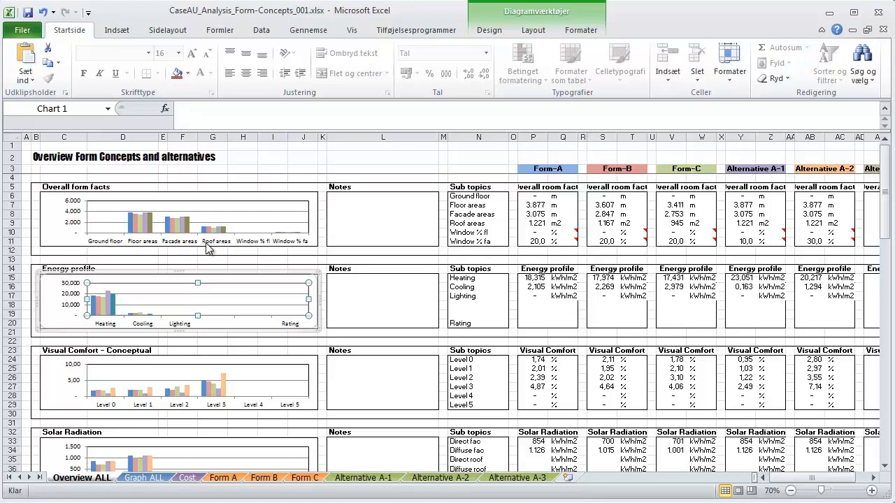
mouse_move(256, 231)
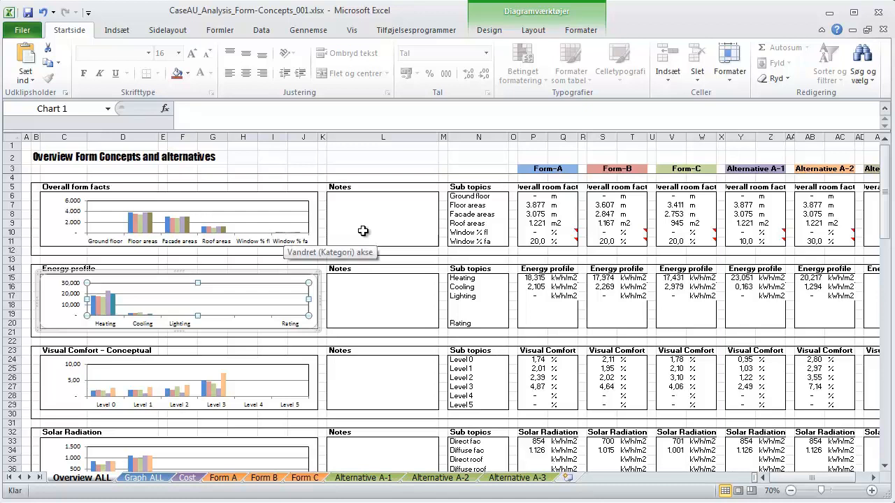
mouse_move(319, 209)
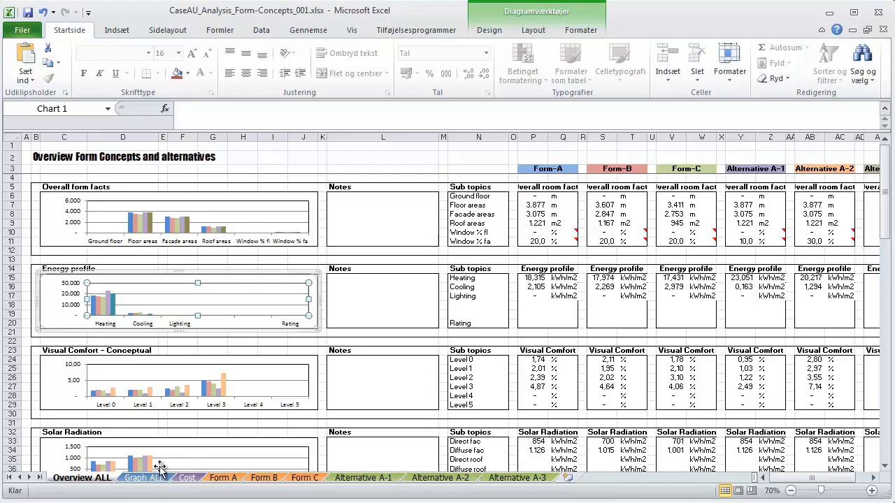
left_click(137, 478)
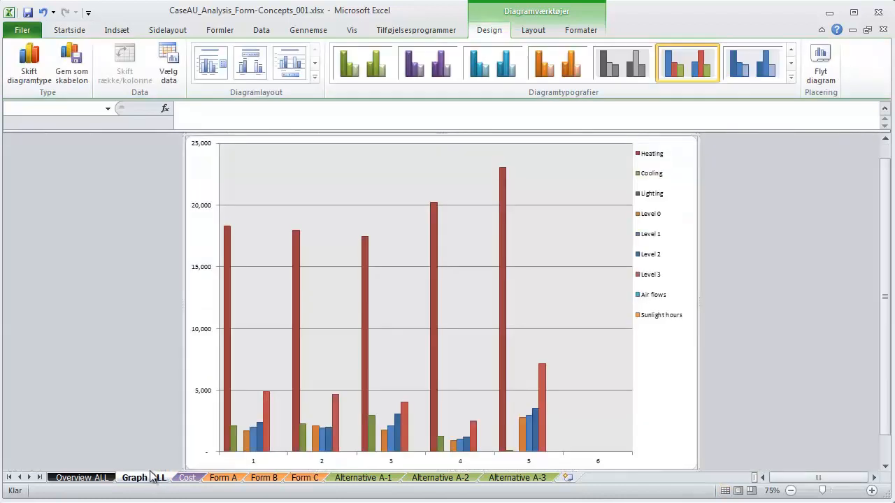